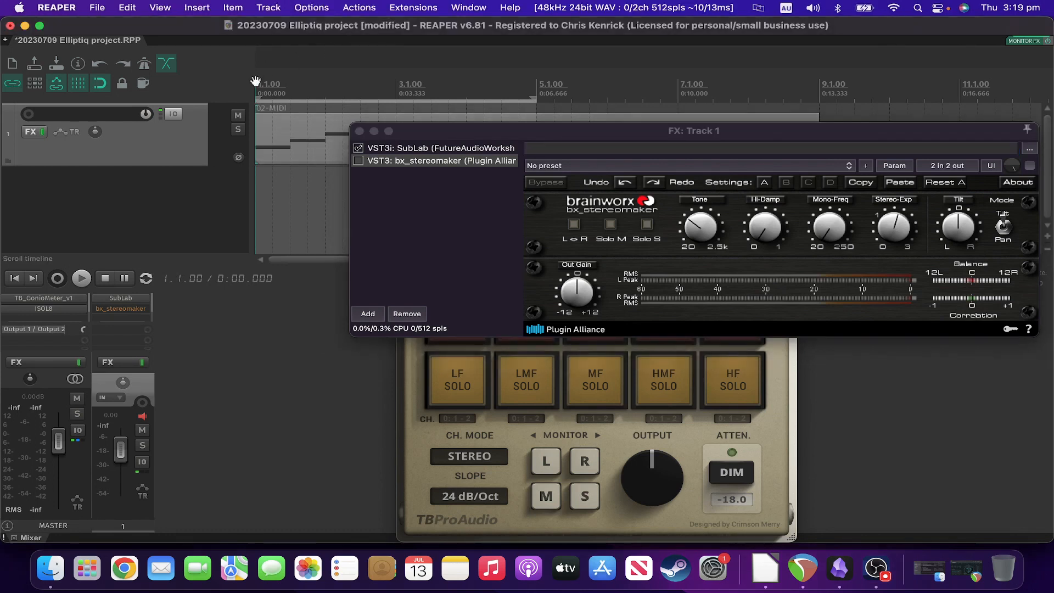
Step: Audition the project briefly and stop playback
left_click(80, 278)
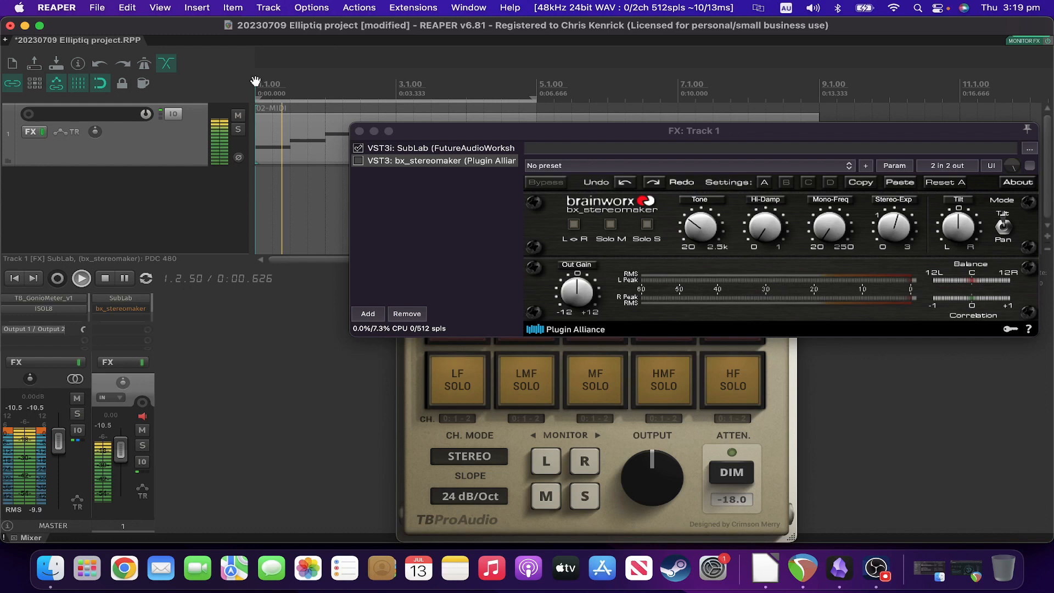
left_click(273, 84)
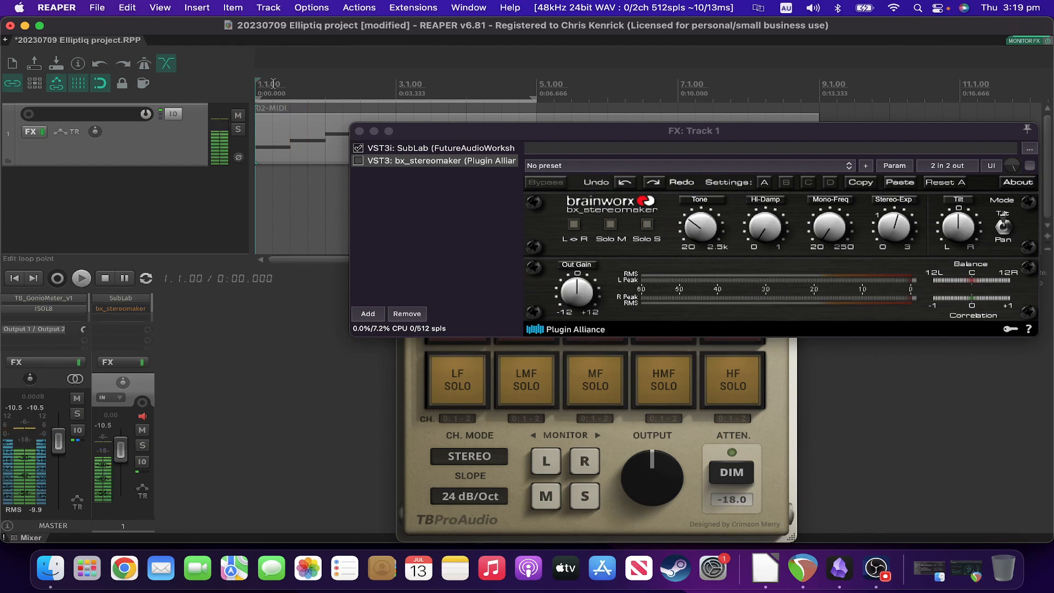
Step: Enable bx_stereomaker in Track 1's chain after SubLab and play the track with it on
left_click(435, 160)
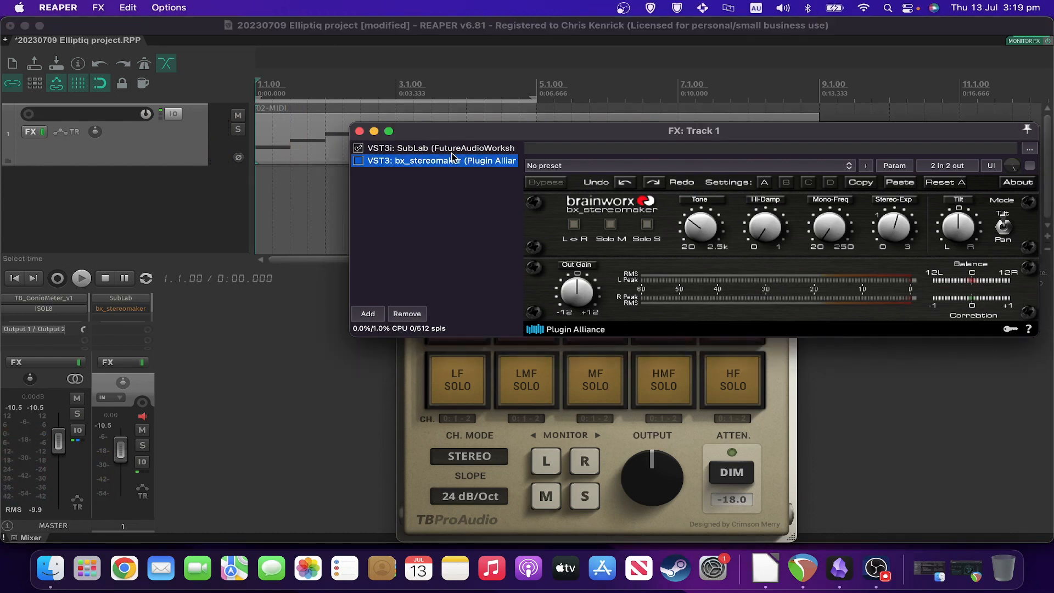
left_click(435, 160)
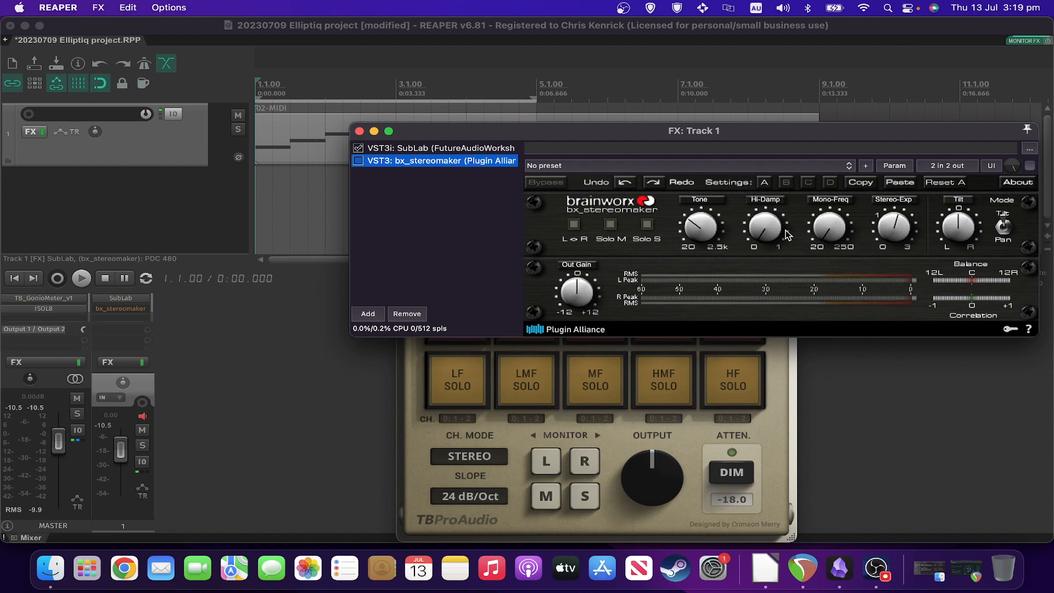
left_click(358, 160)
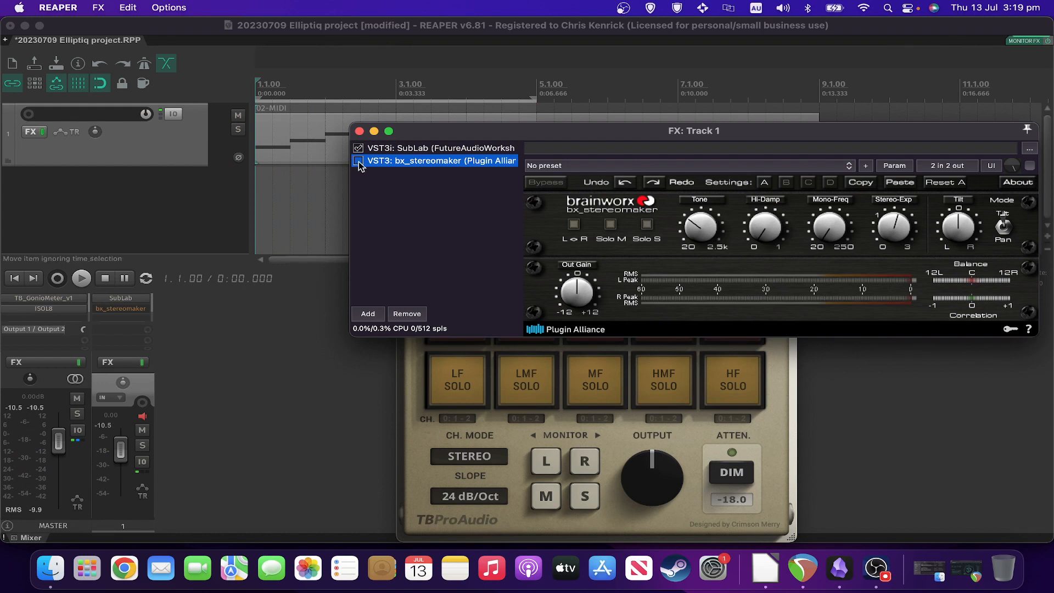
left_click(358, 160)
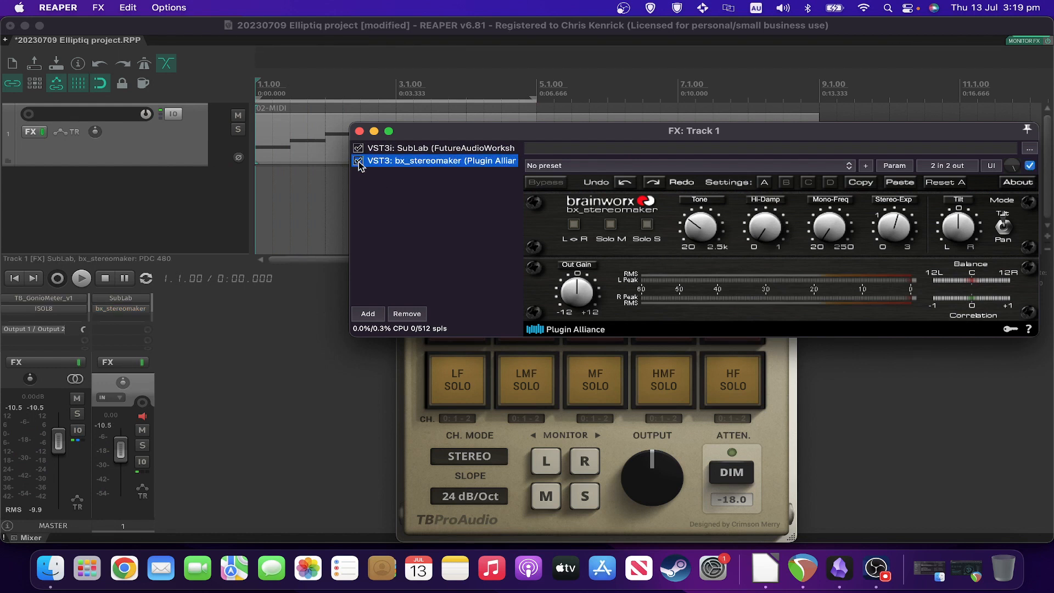
left_click(80, 278)
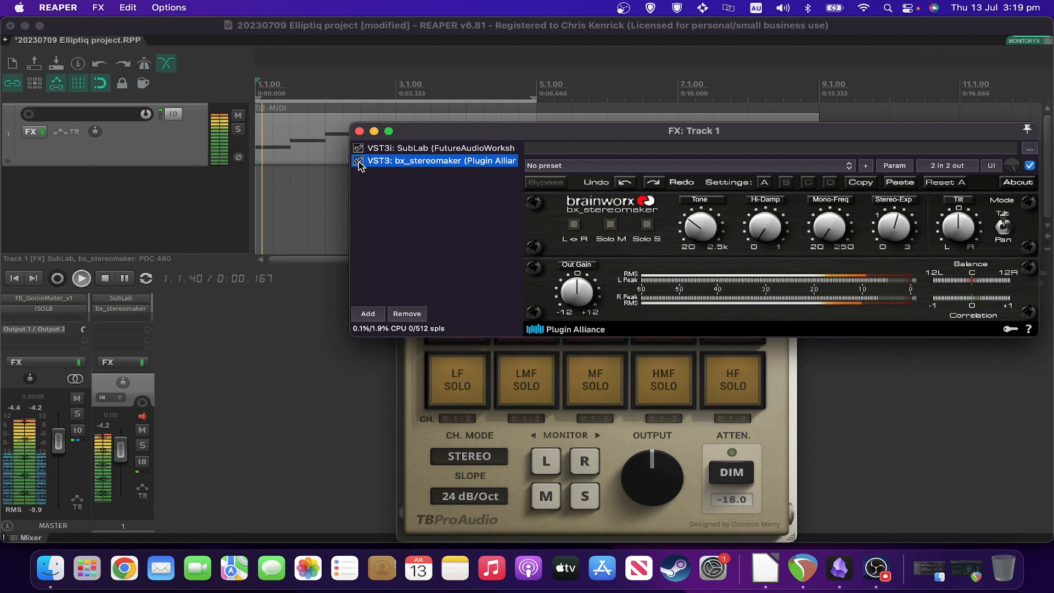
left_click(80, 278)
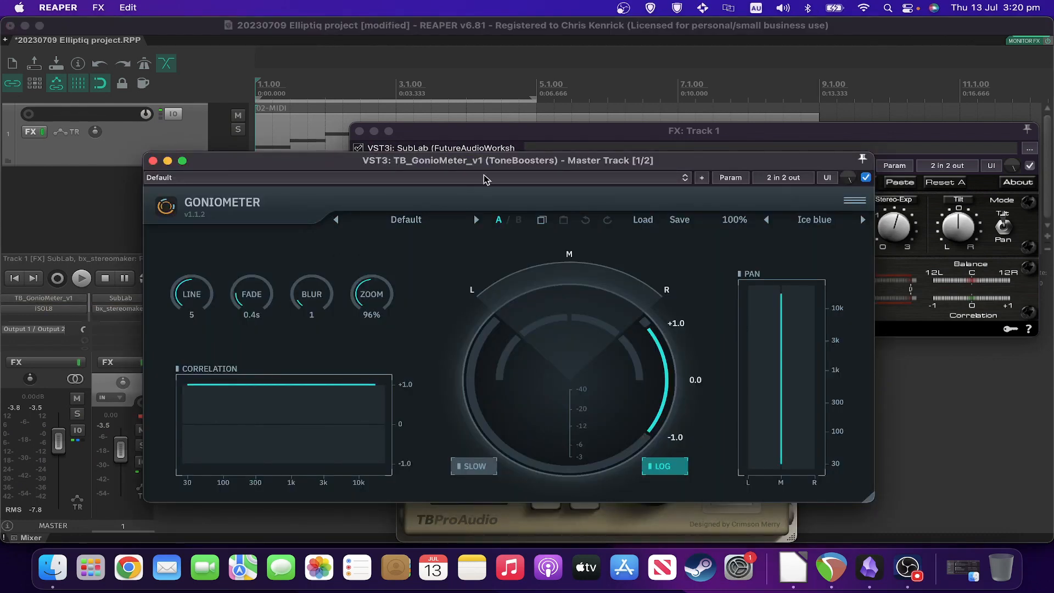
Step: Reposition the master-track TB GonioMeter window toward the centre of the screen
left_click_drag(505, 160, 586, 118)
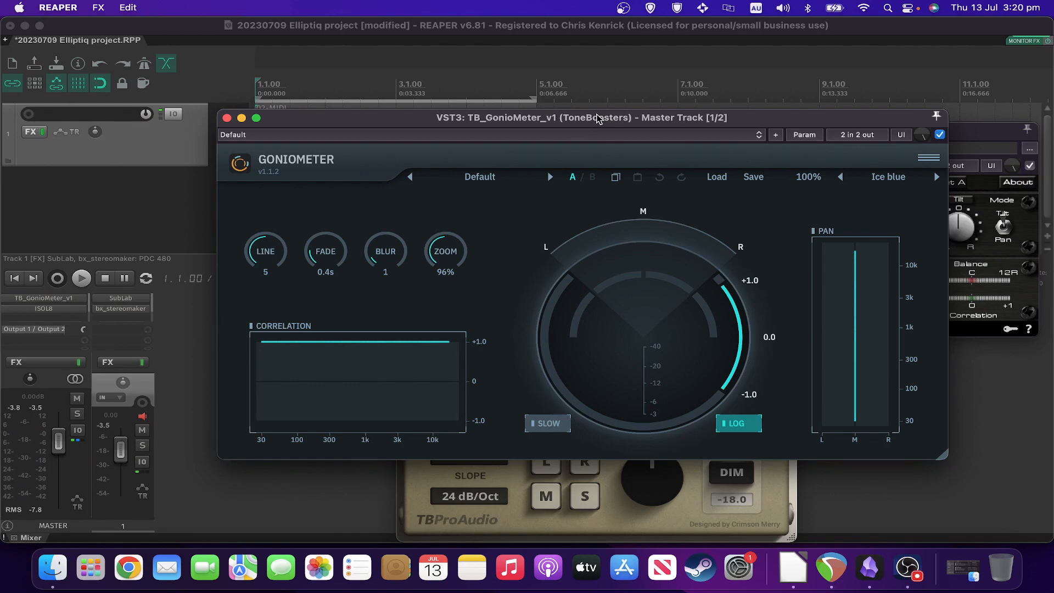
left_click_drag(583, 117, 617, 139)
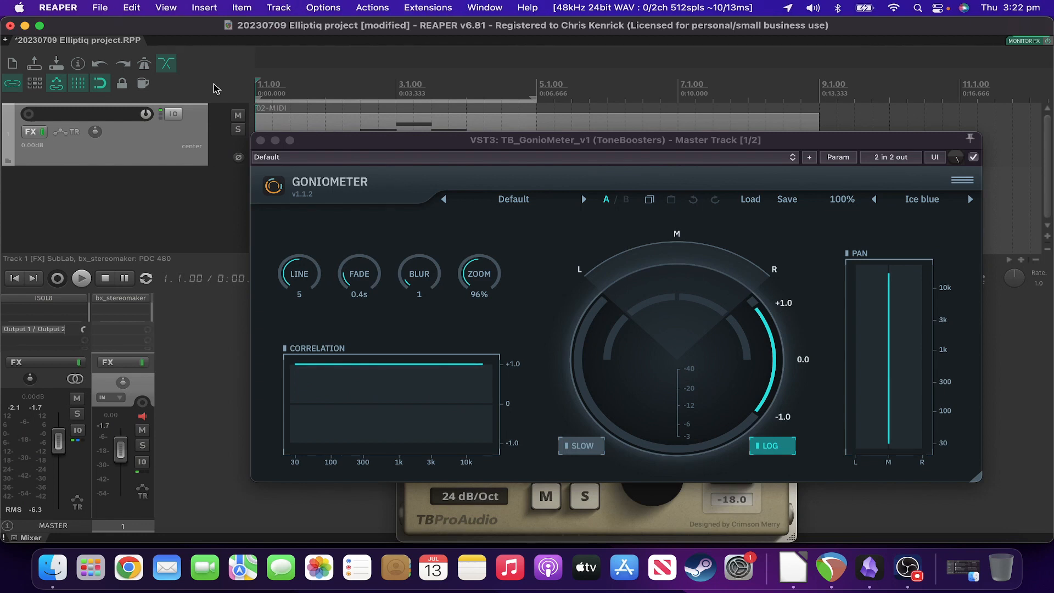
mouse_move(618, 139)
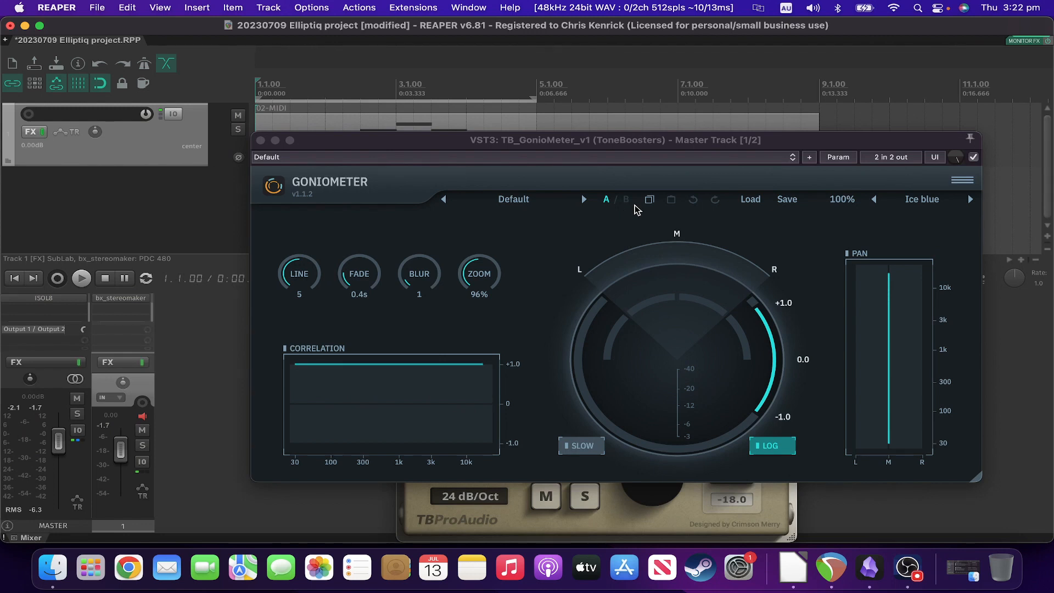
mouse_move(2, 162)
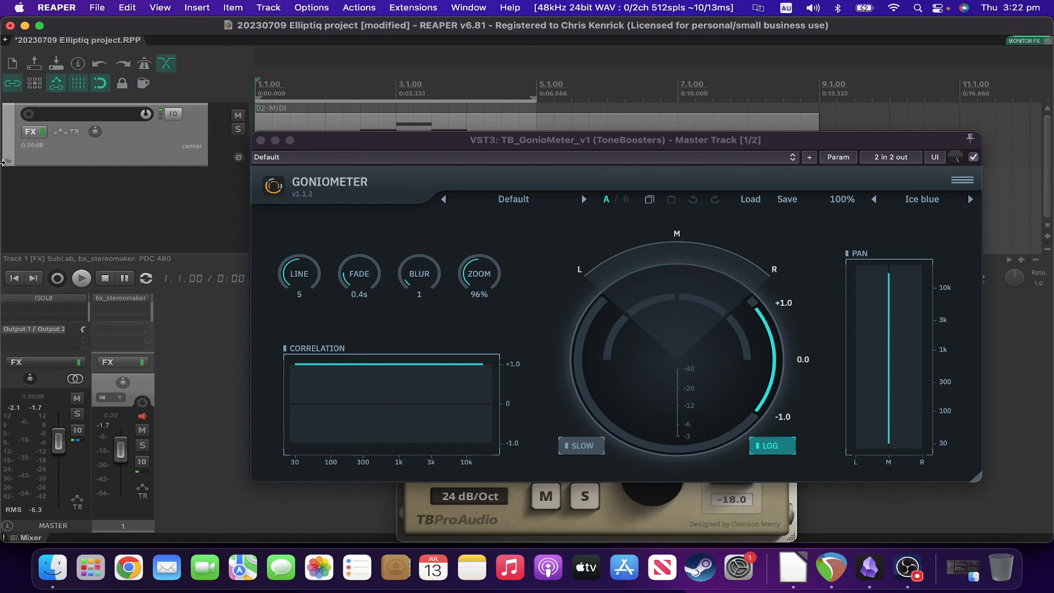
mouse_move(96, 155)
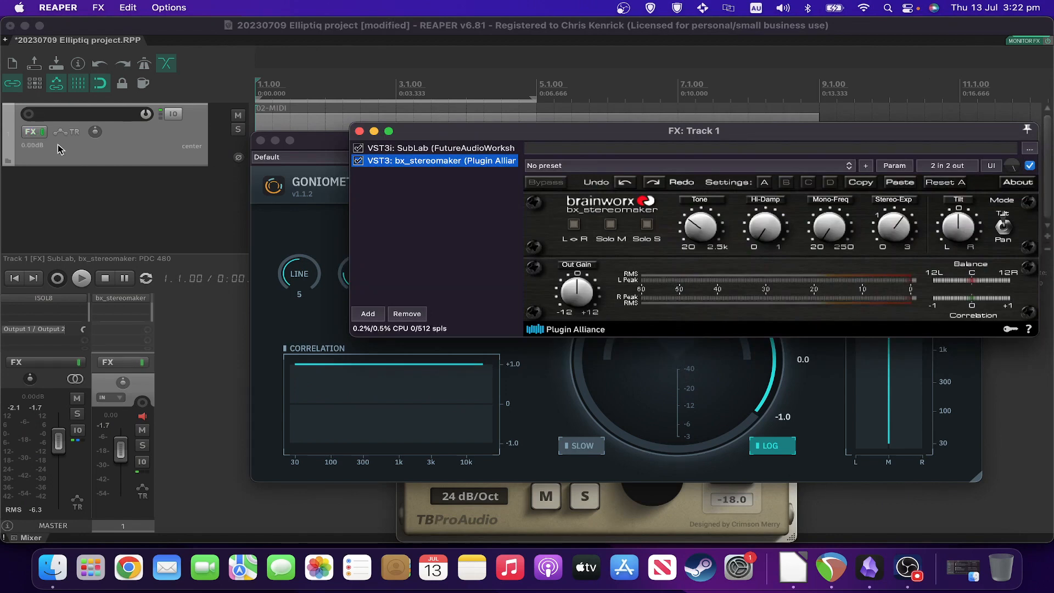
Step: Add VST3 HoRNet ElliptiQ to Track 1's chain via the 'ellip' filter search
left_click(367, 314)
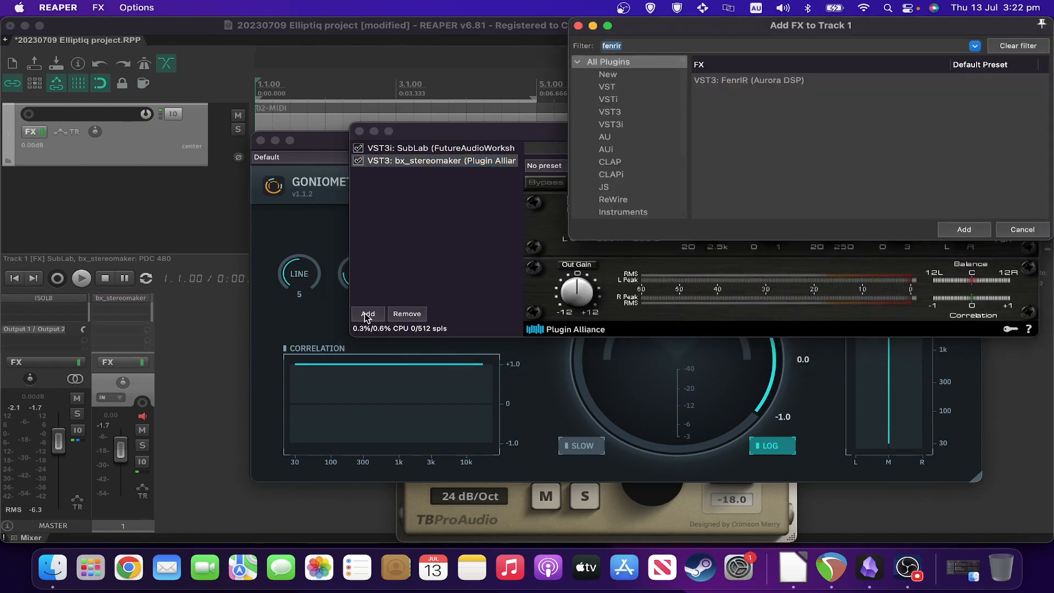
type("ellip")
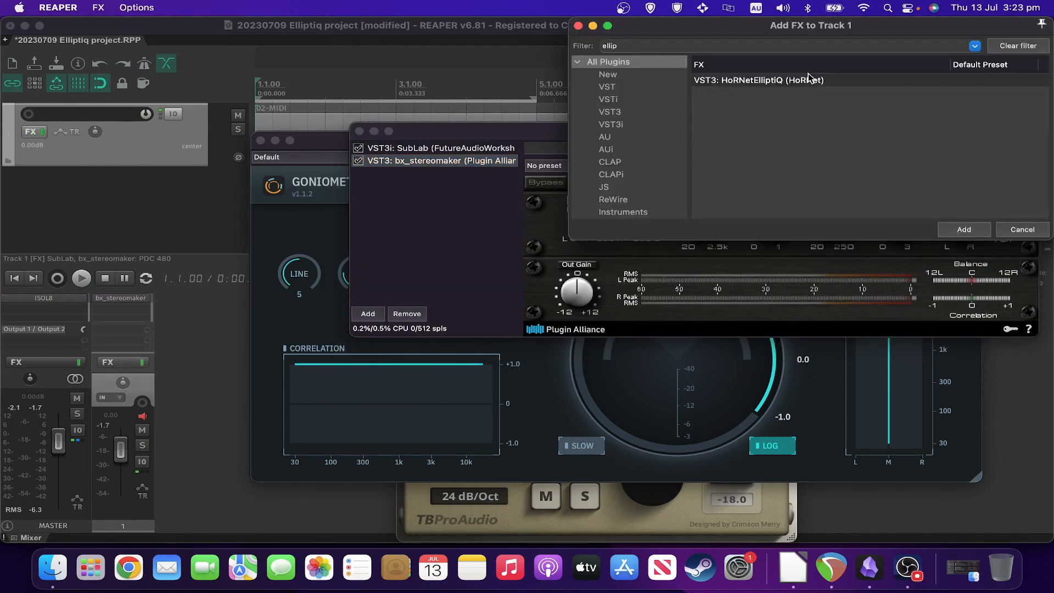
left_click(962, 229)
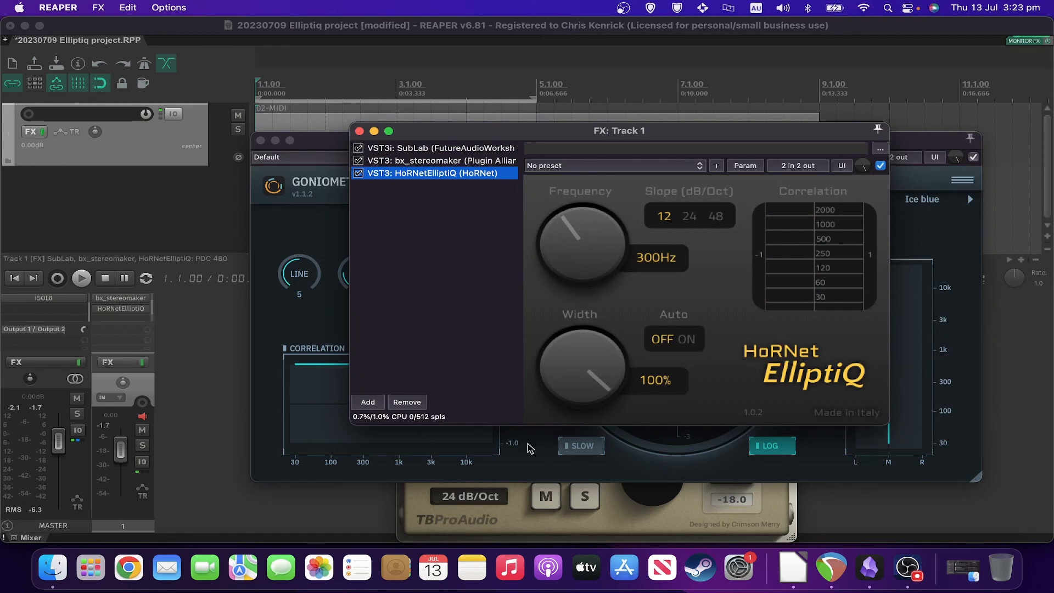
mouse_move(660, 315)
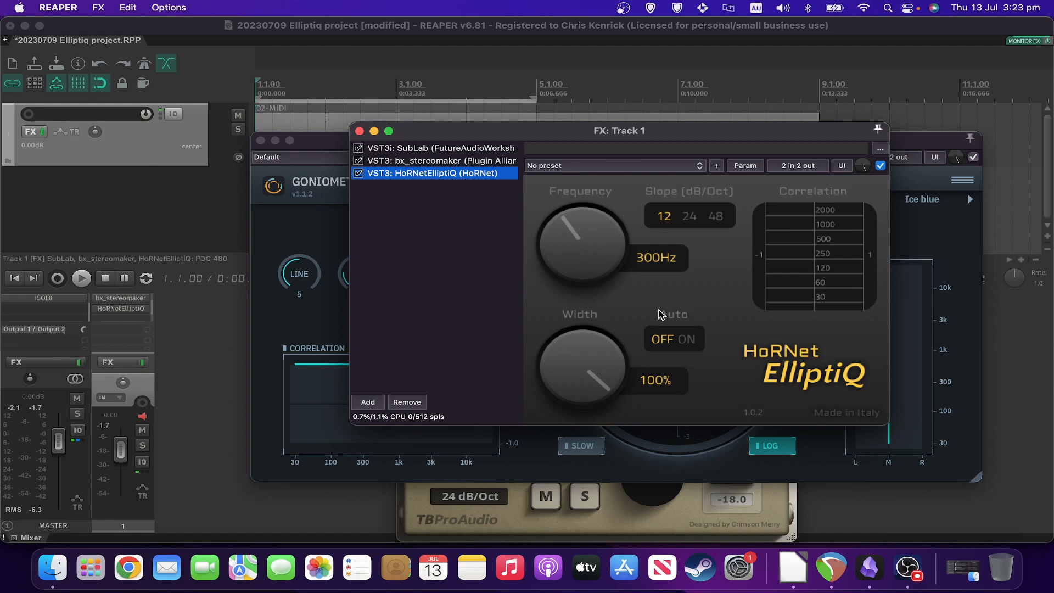
mouse_move(590, 256)
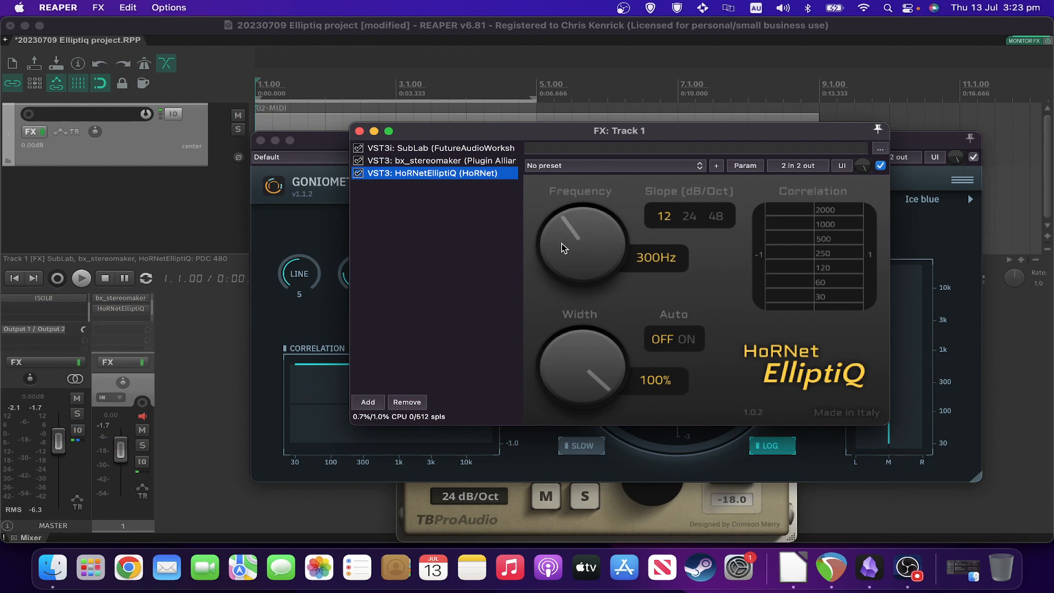
mouse_move(624, 220)
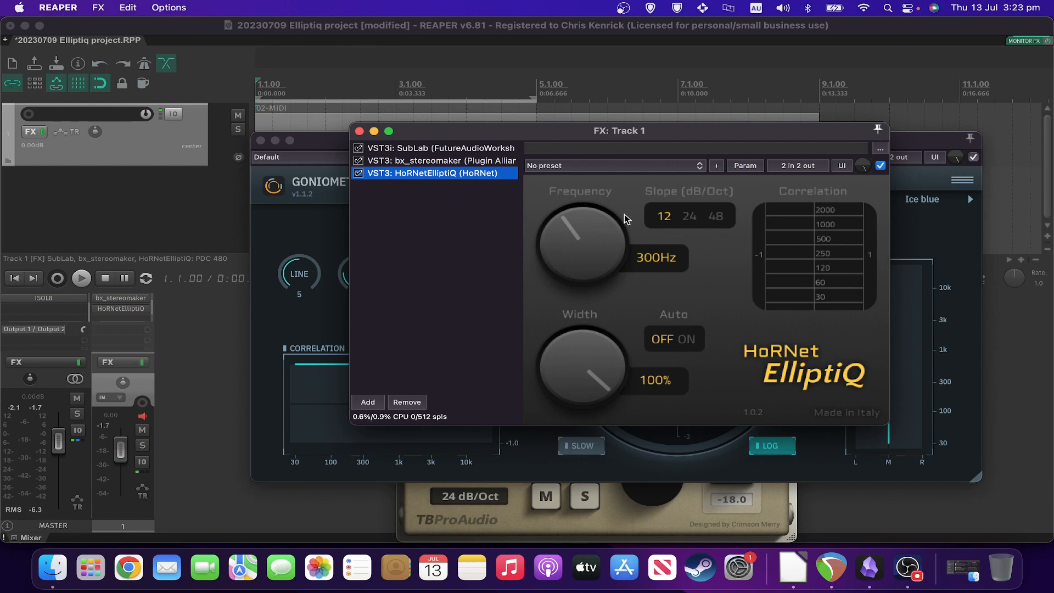
mouse_move(804, 222)
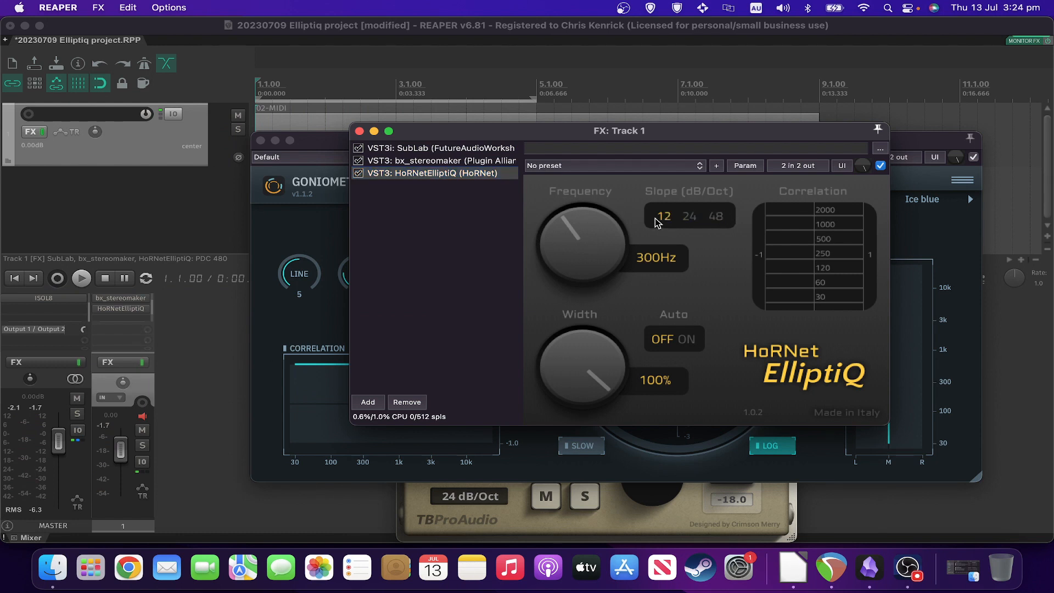
mouse_move(672, 224)
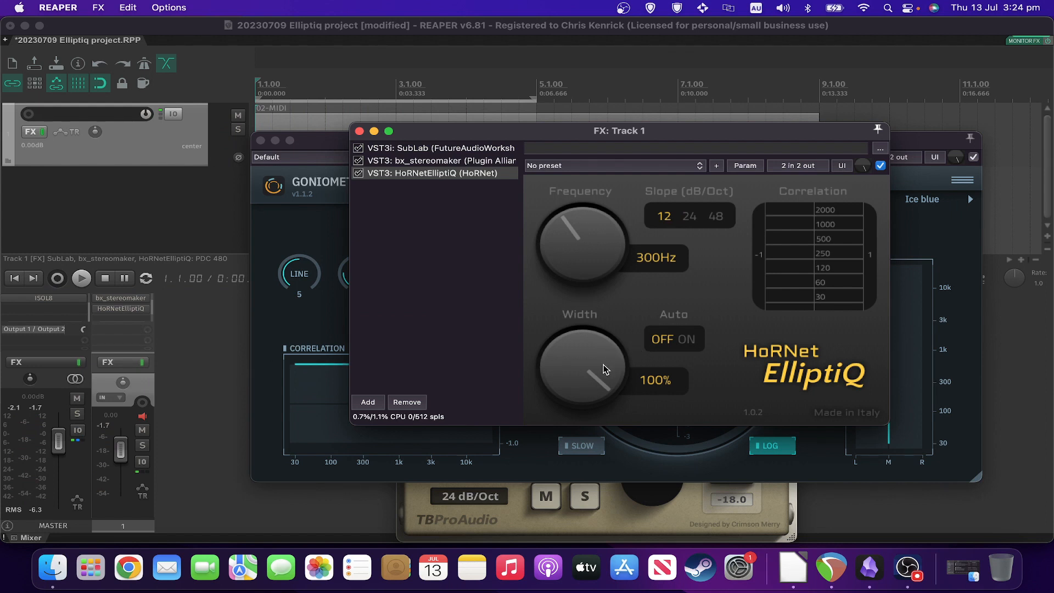
left_click_drag(585, 367, 585, 376)
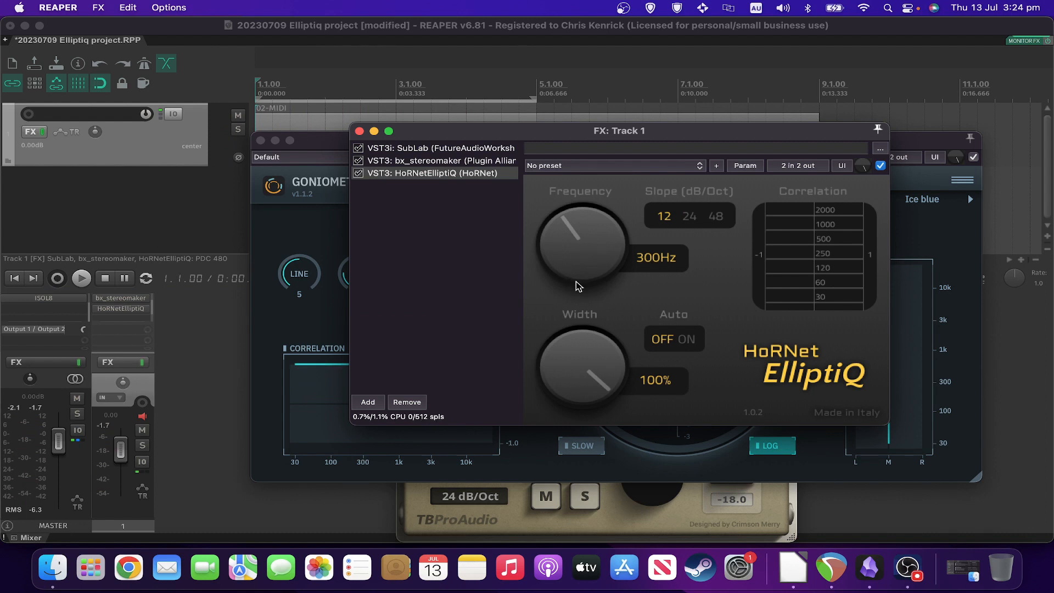
mouse_move(597, 372)
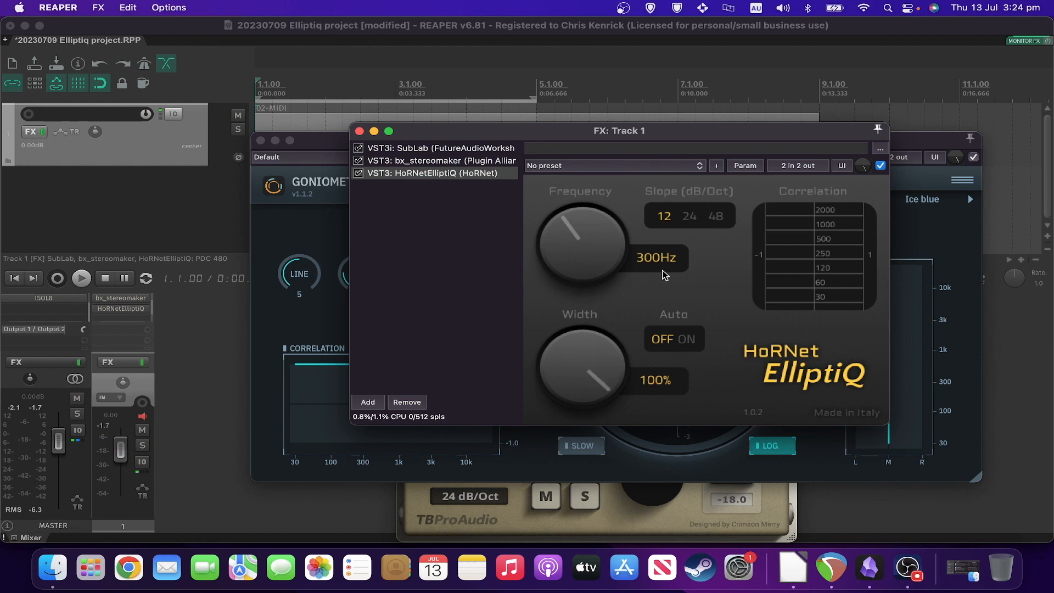
left_click(688, 339)
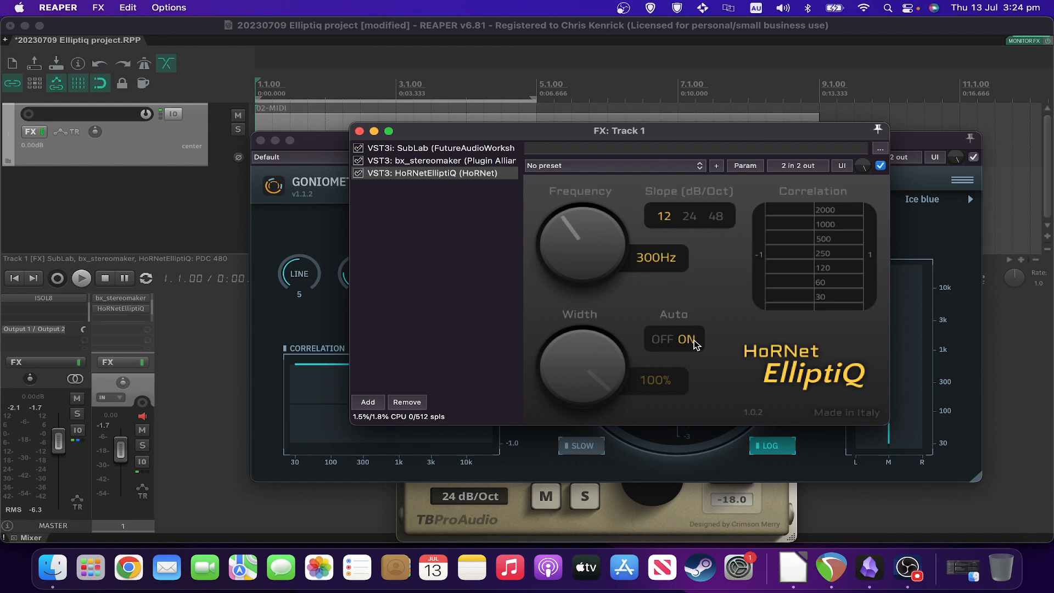
mouse_move(664, 344)
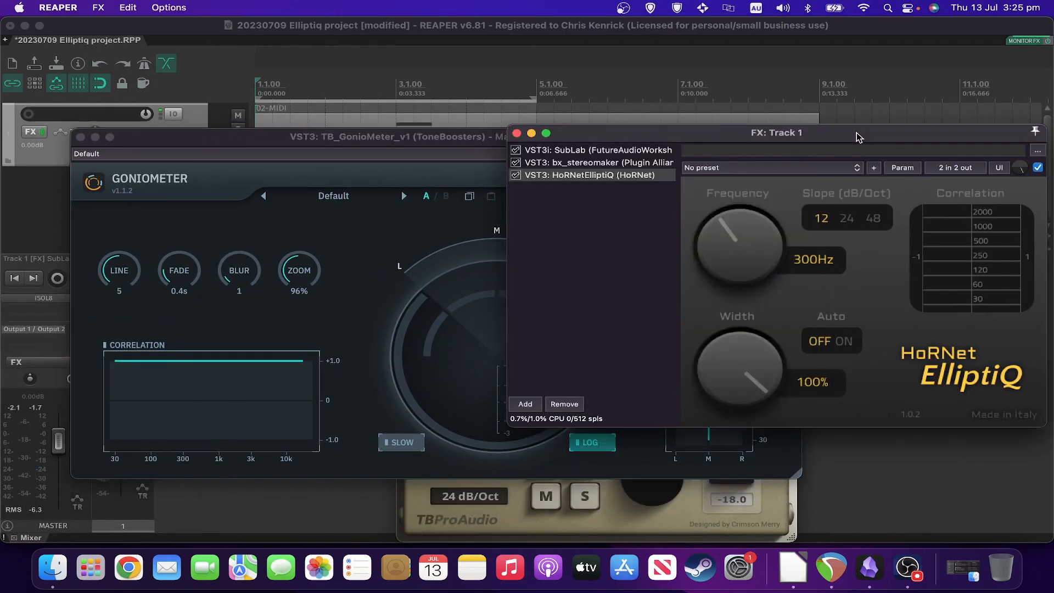
mouse_move(731, 139)
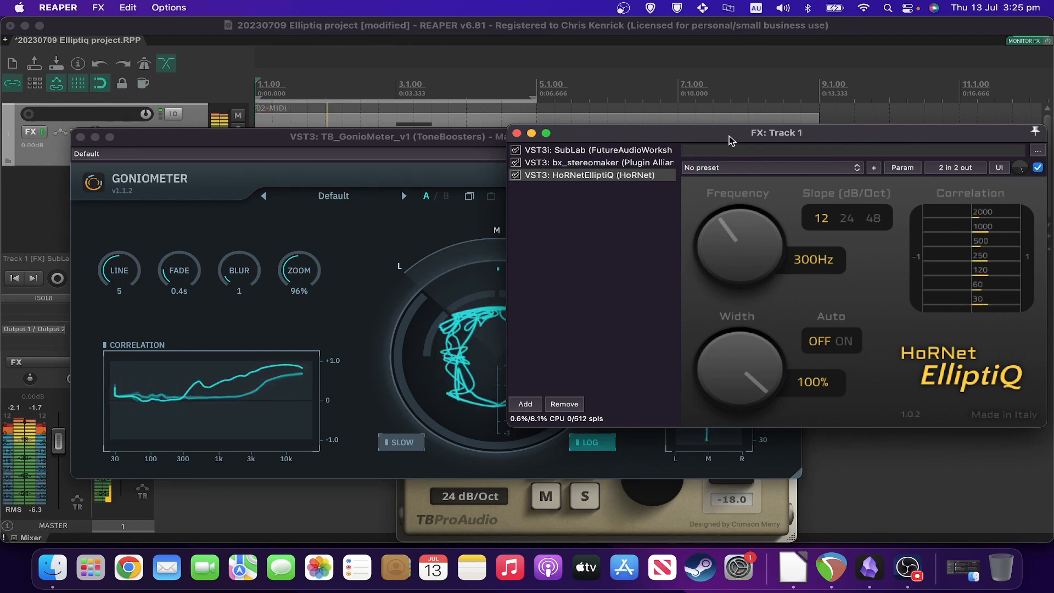
mouse_move(719, 282)
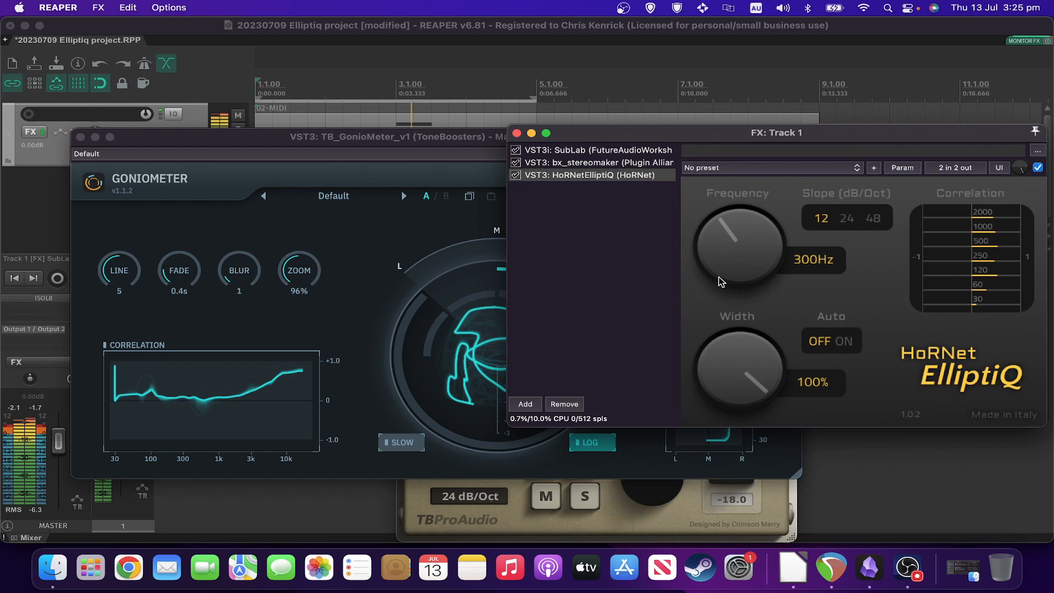
mouse_move(763, 364)
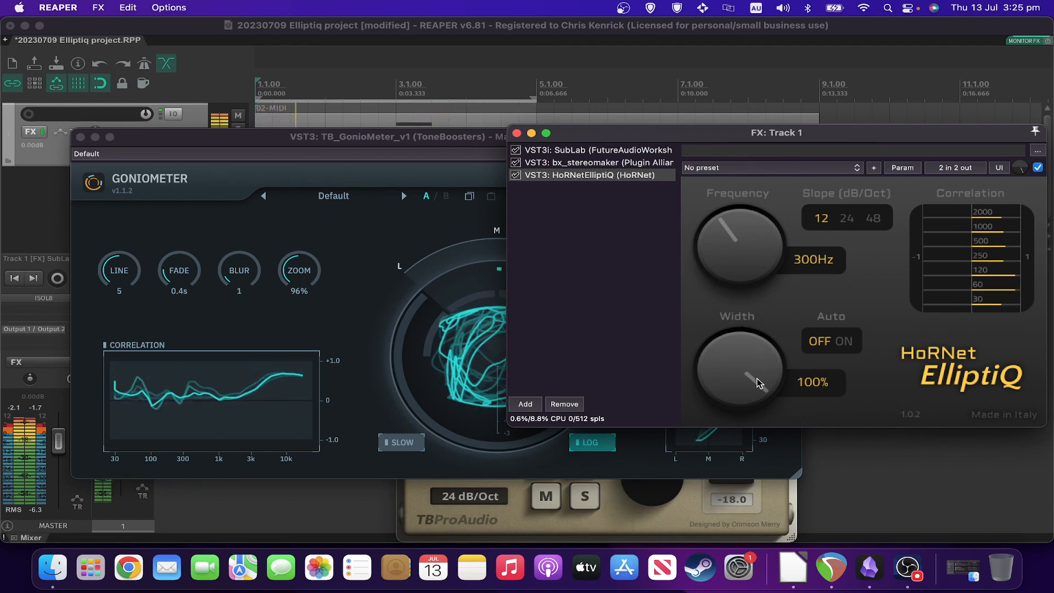
Step: Lower ElliptiQ's low-end width through 67% and 61%, then settle at 78%
left_click_drag(739, 366, 739, 373)
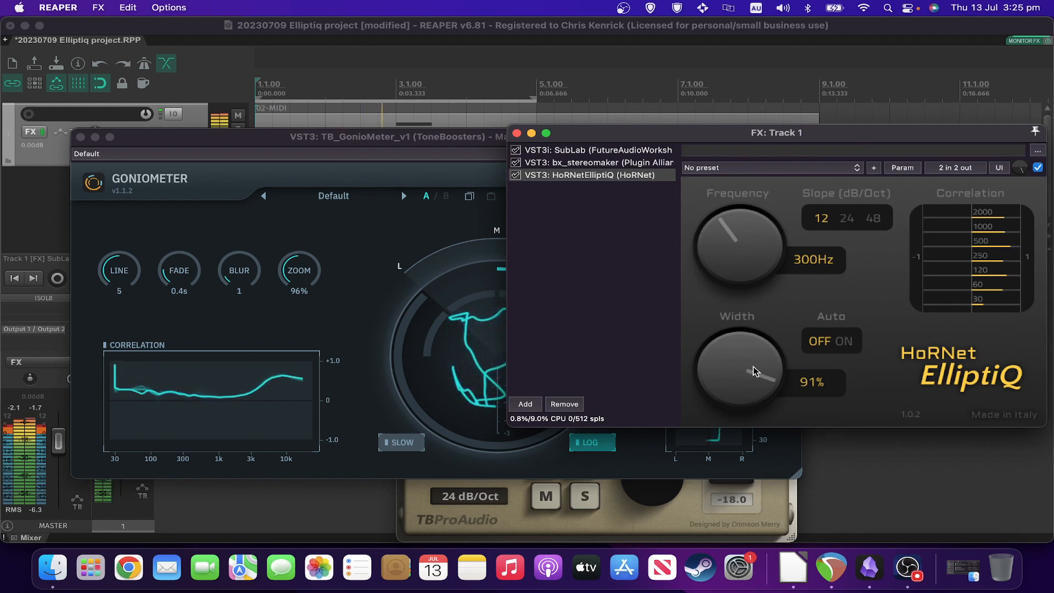
left_click_drag(752, 370, 750, 386)
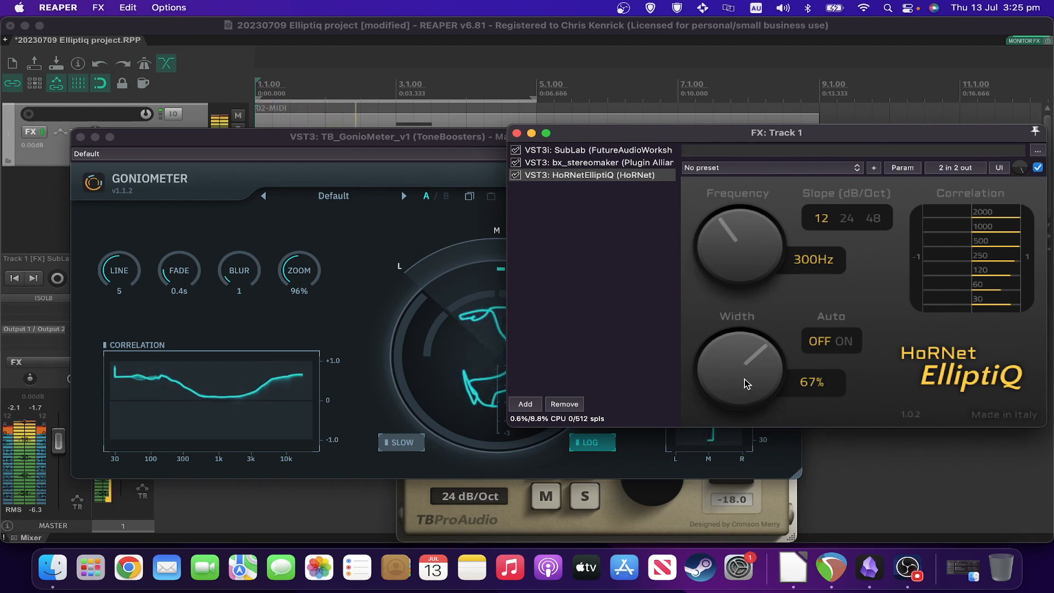
left_click_drag(738, 370, 743, 396)
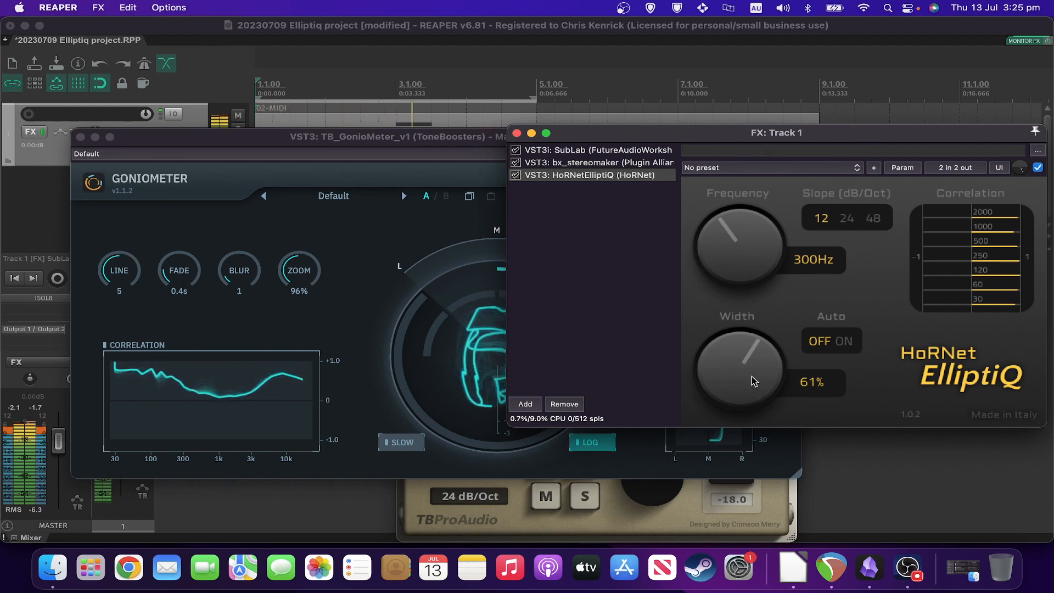
left_click_drag(738, 370, 746, 345)
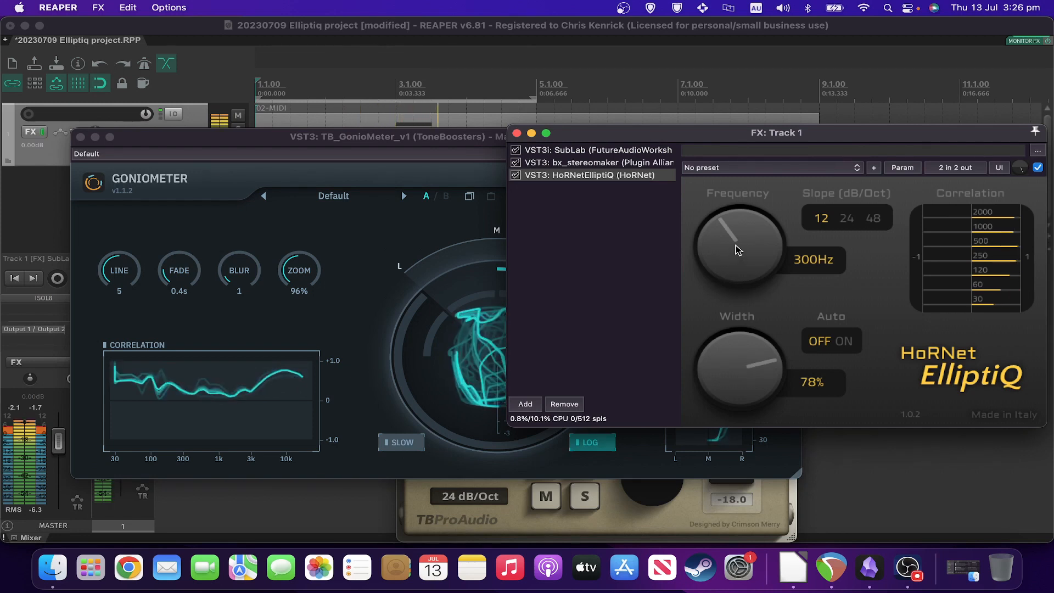
Step: Sweep ElliptiQ's crossover frequency up to 636Hz, down to 441Hz, and back to 300Hz
left_click_drag(735, 249, 736, 212)
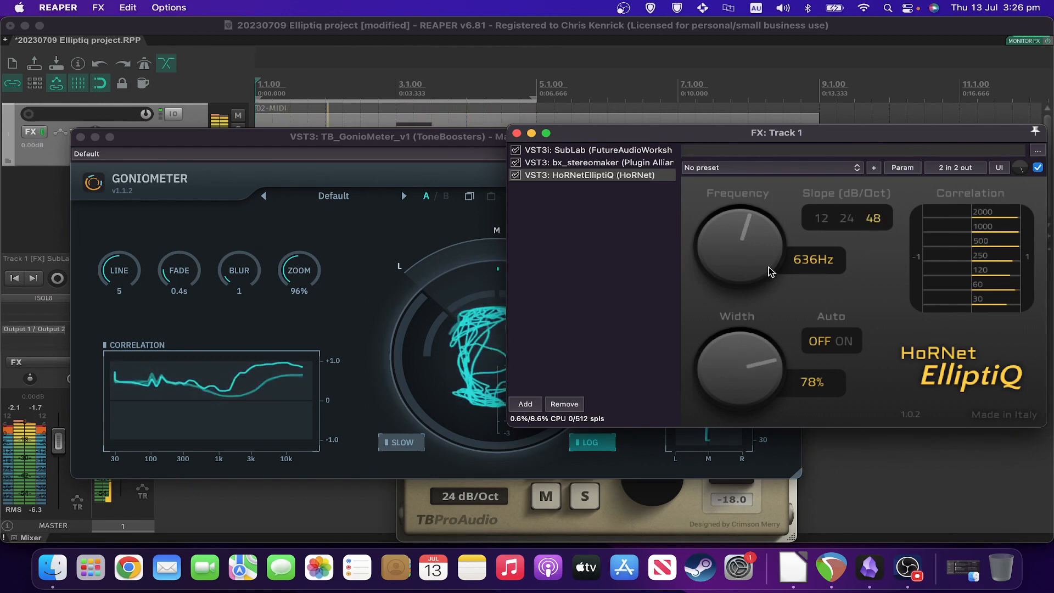
mouse_move(760, 263)
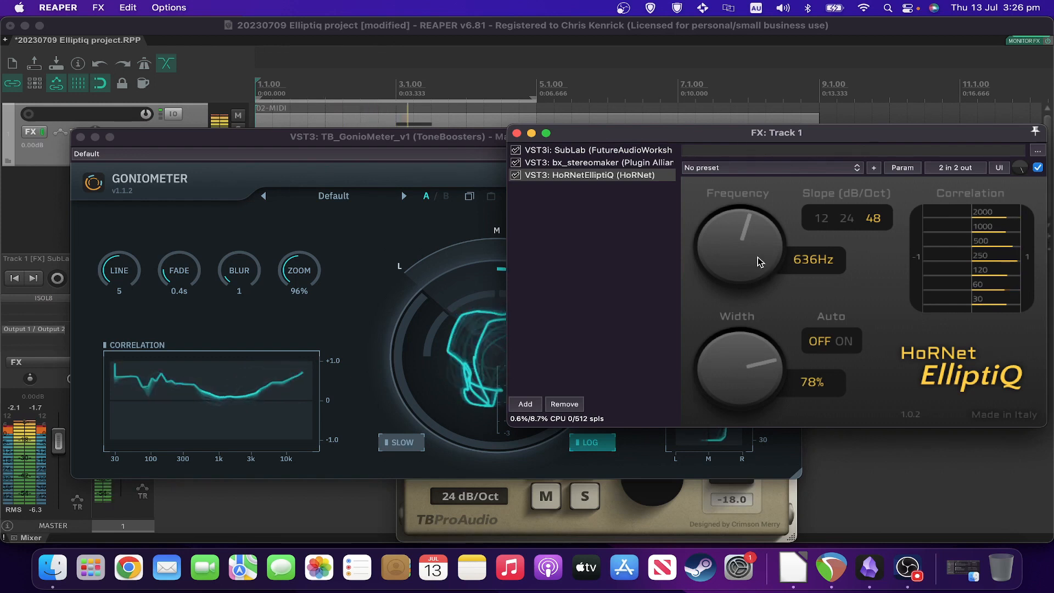
left_click_drag(737, 244, 738, 269)
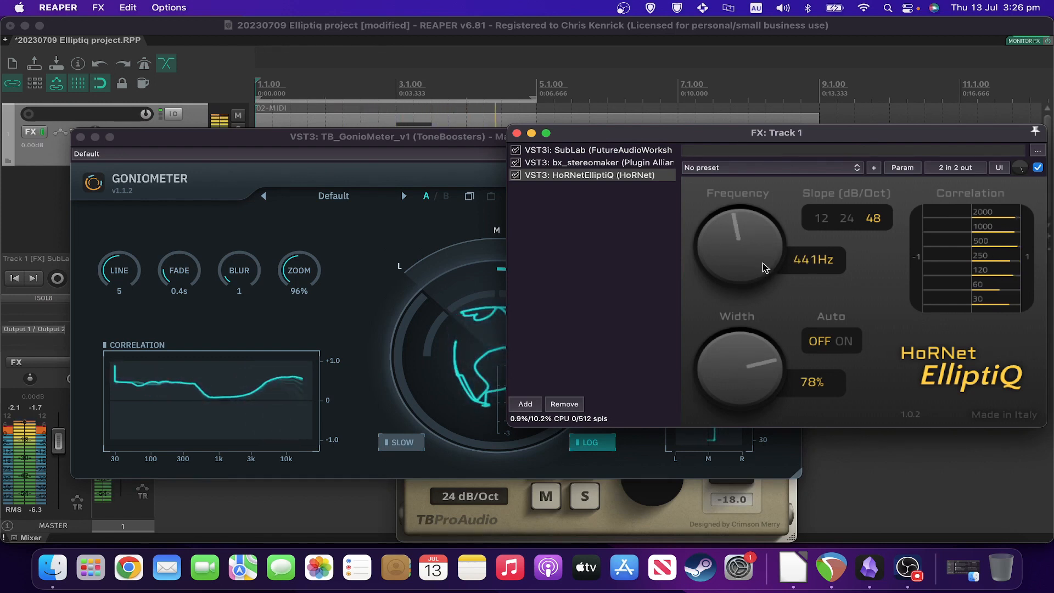
left_click_drag(738, 241, 763, 279)
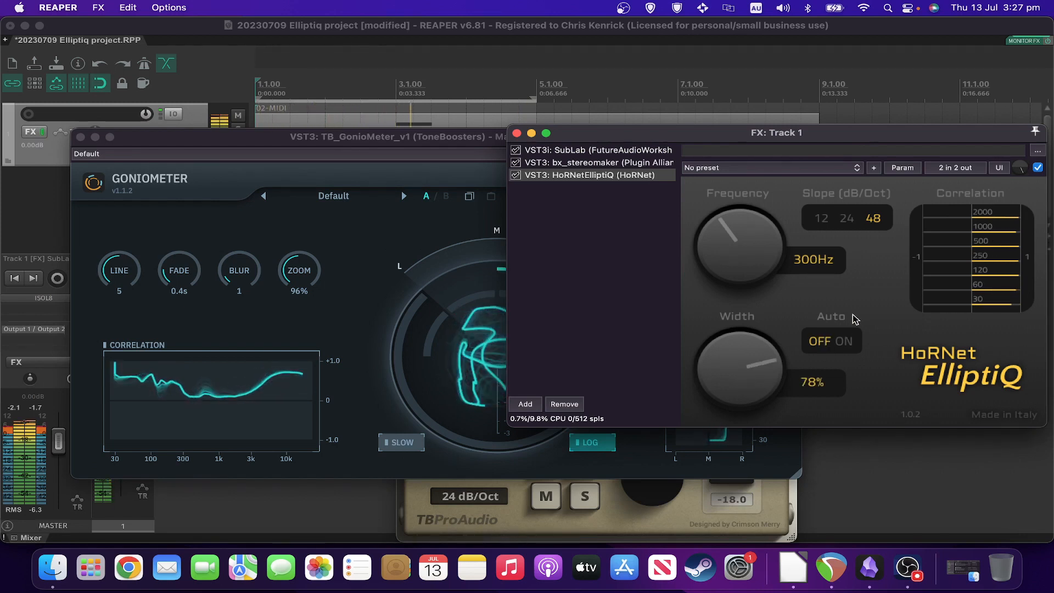
mouse_move(759, 288)
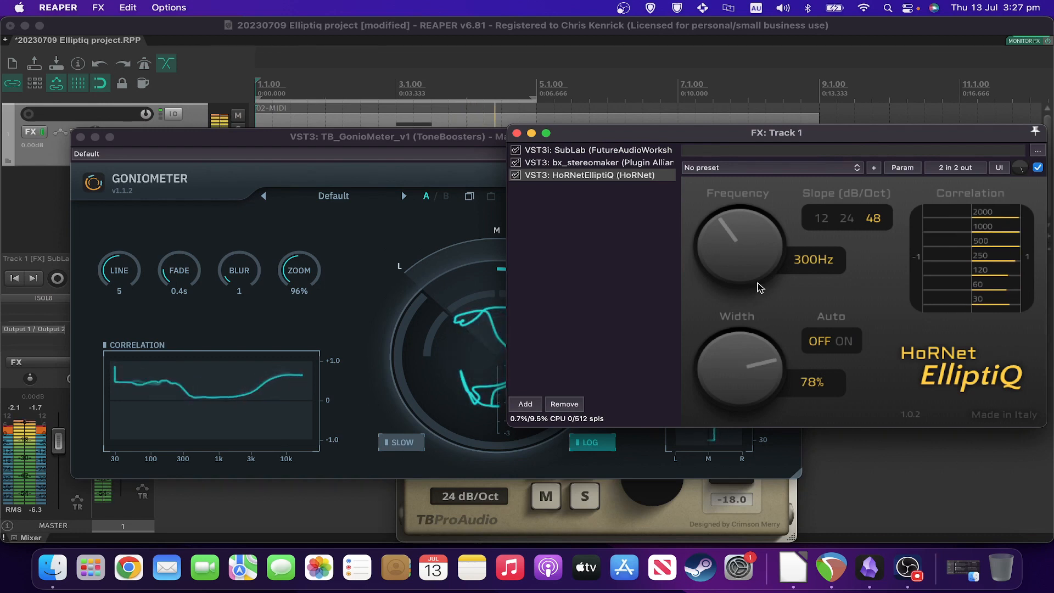